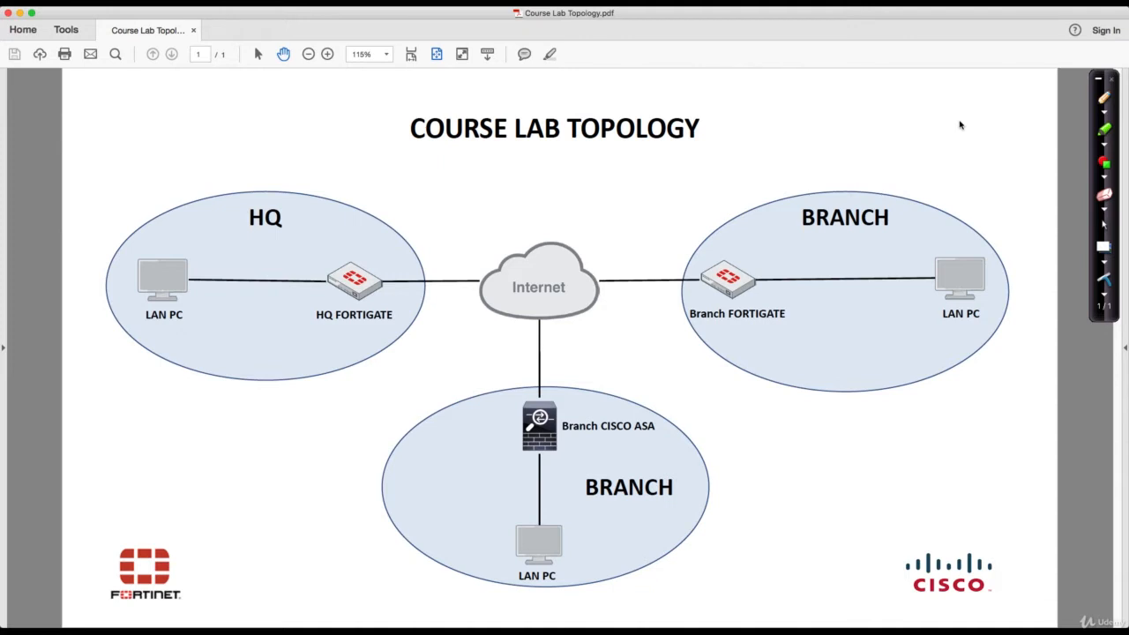
mouse_move(328, 275)
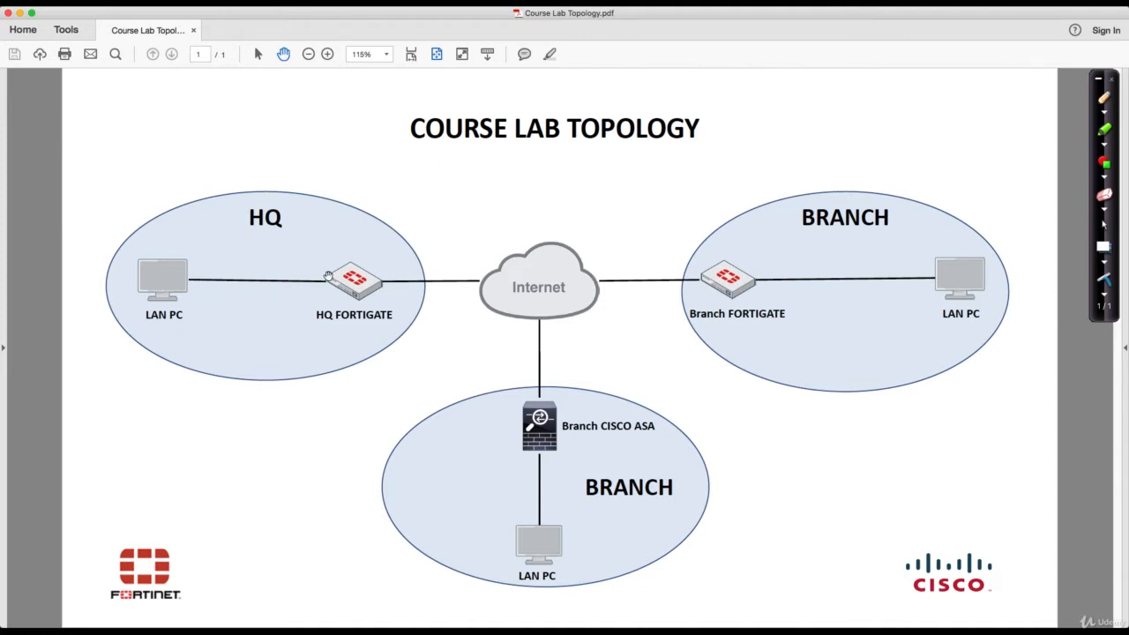
mouse_move(1040, 132)
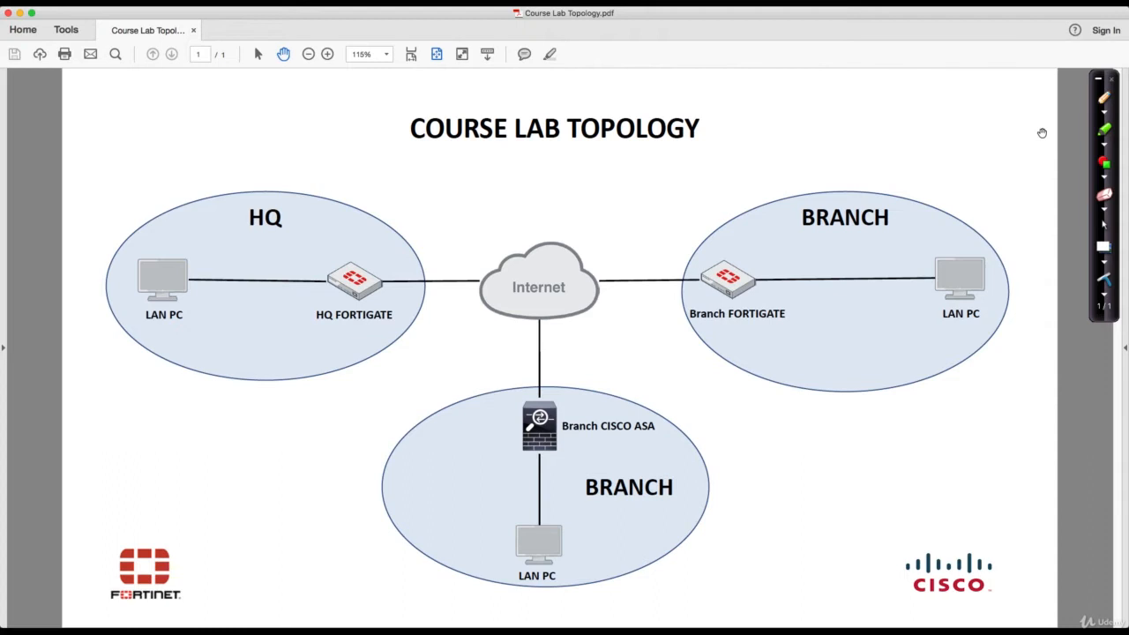
Step: Pick up the Pen tool to start drawing freehand on the topology diagram
left_click(1104, 113)
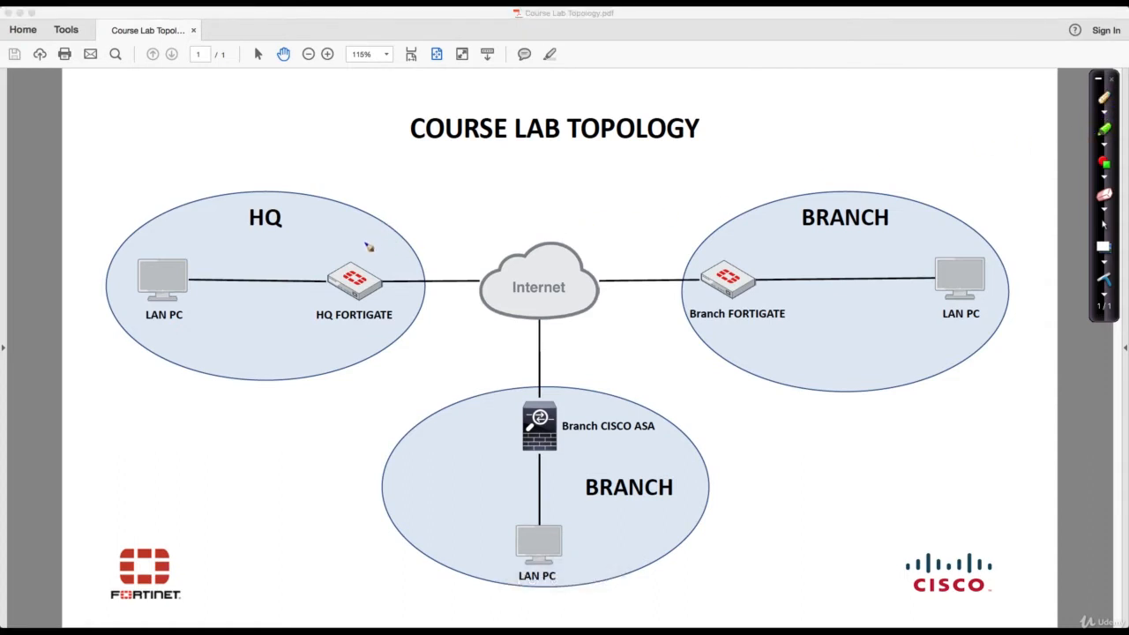
mouse_move(396, 284)
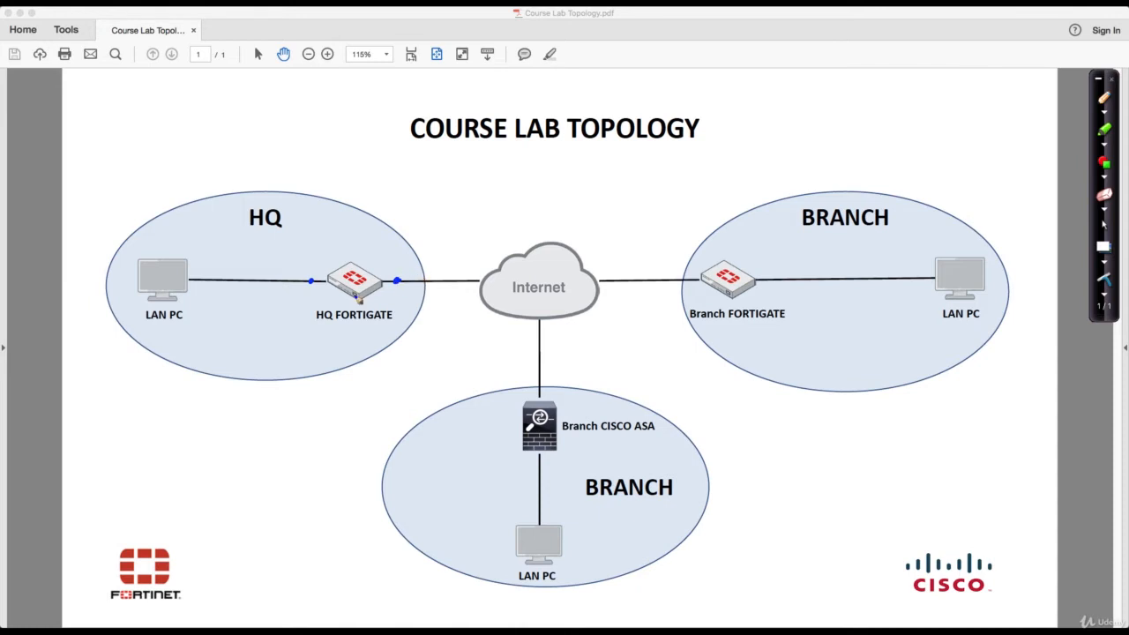
mouse_move(356, 194)
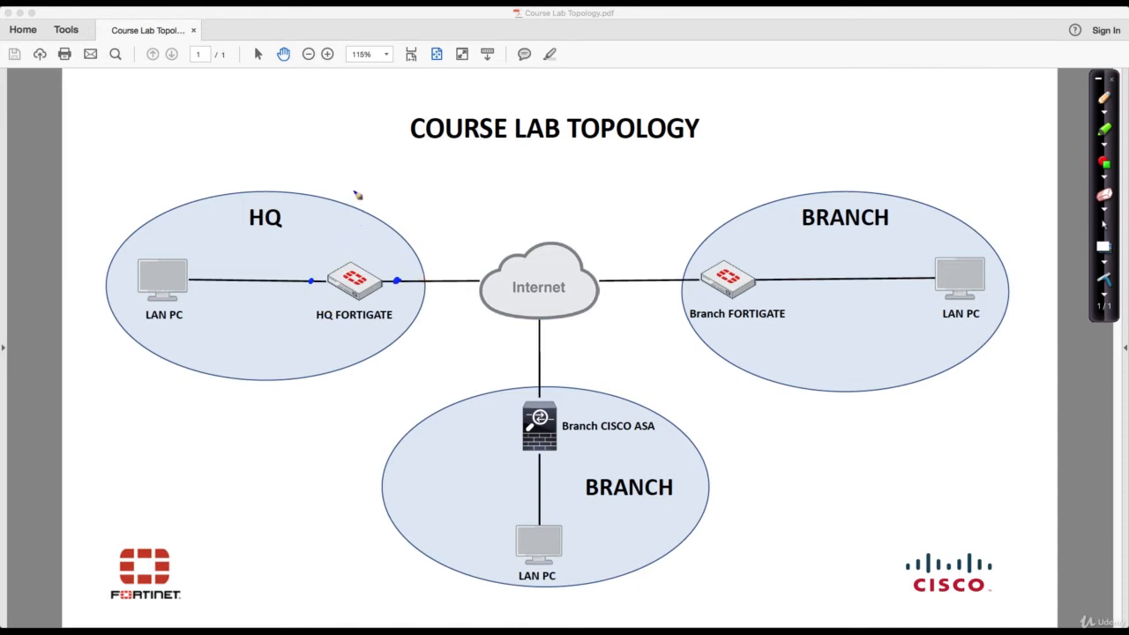
Step: Sketch a management computer above the HQ FortiGate with a line down to the device
left_click_drag(357, 268, 356, 183)
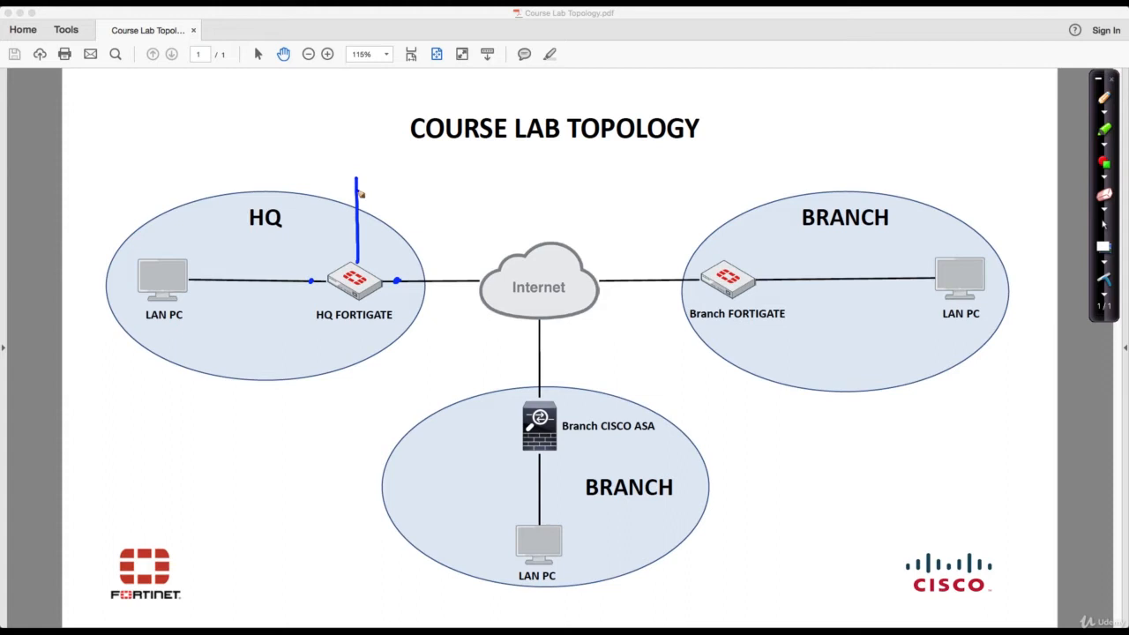
left_click_drag(356, 180, 360, 141)
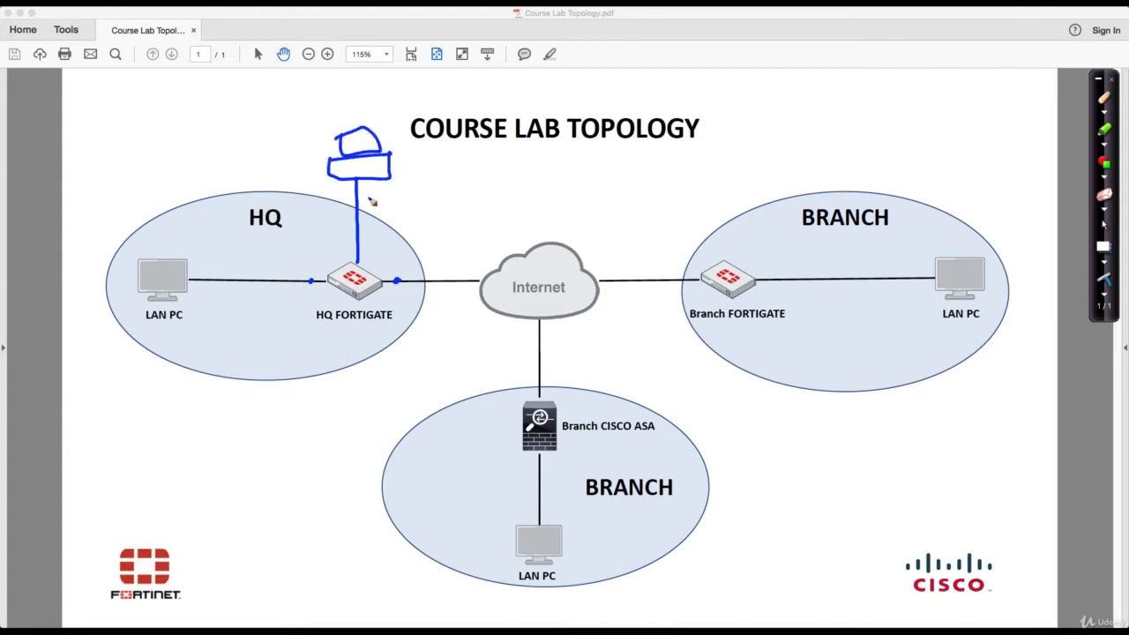
left_click_drag(368, 197, 378, 256)
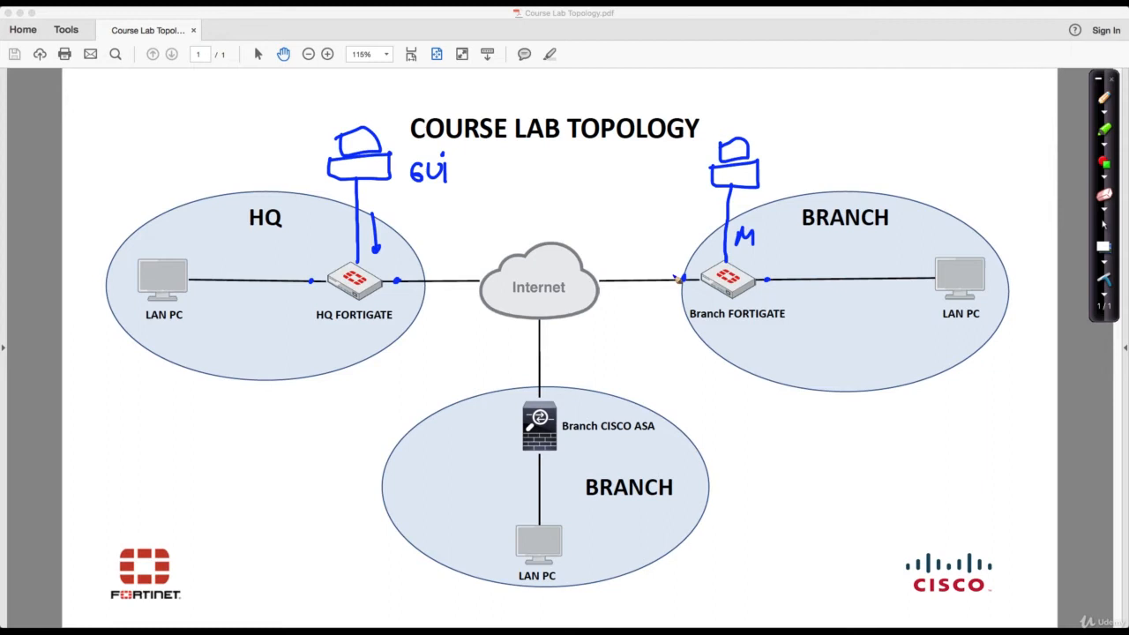
Step: Draw the curved path between the two FortiGates, then pick the Highlighter
left_click_drag(510, 272, 681, 275)
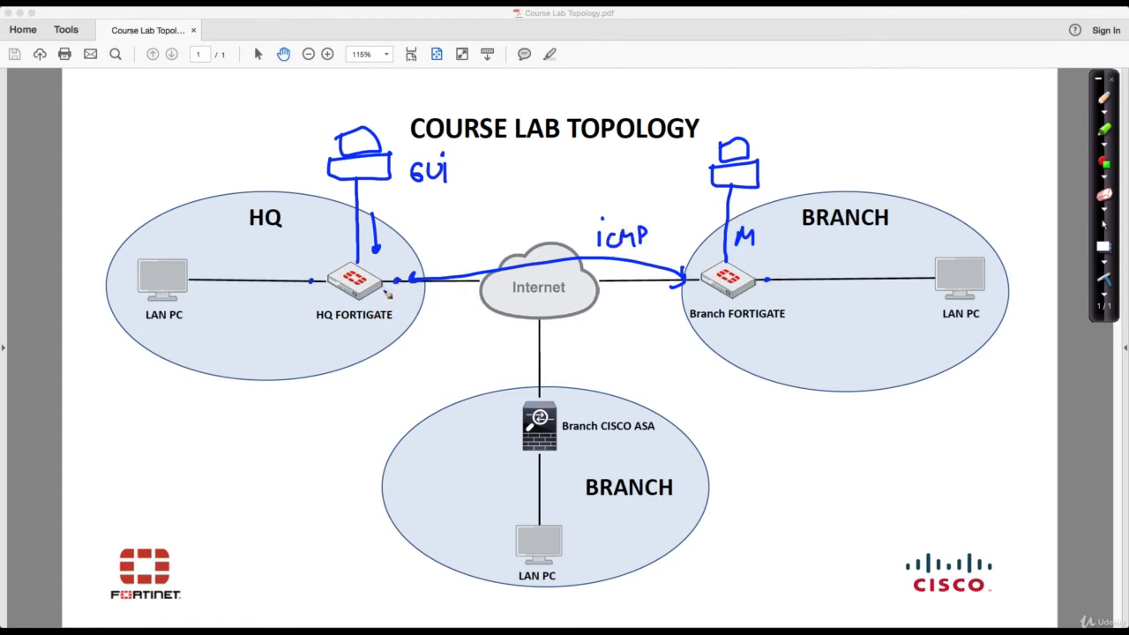
mouse_move(713, 228)
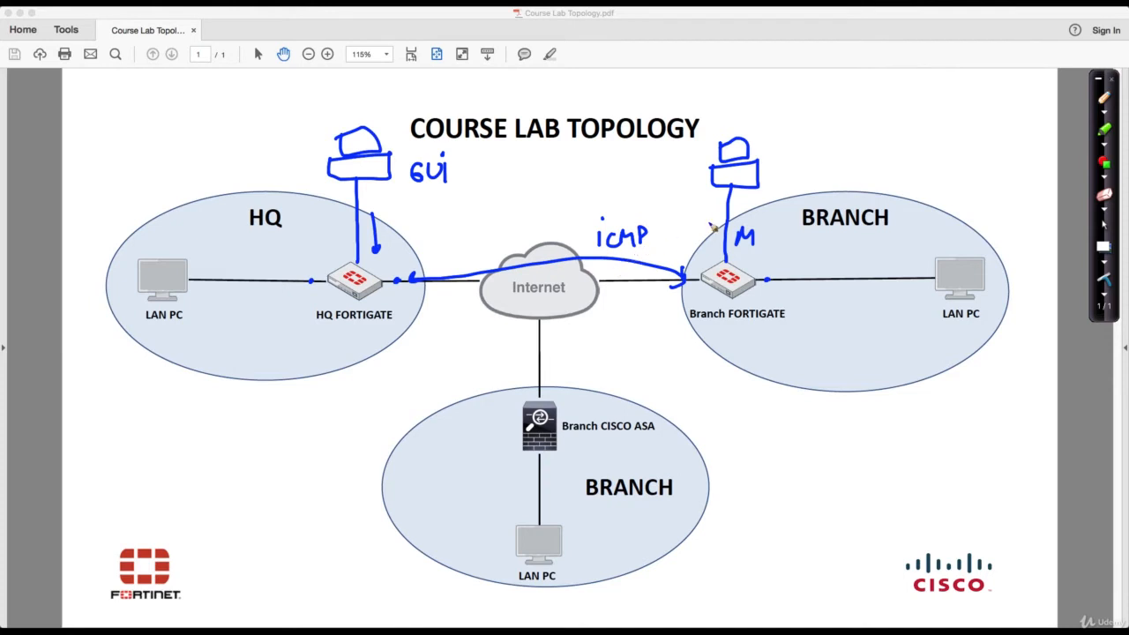
mouse_move(508, 300)
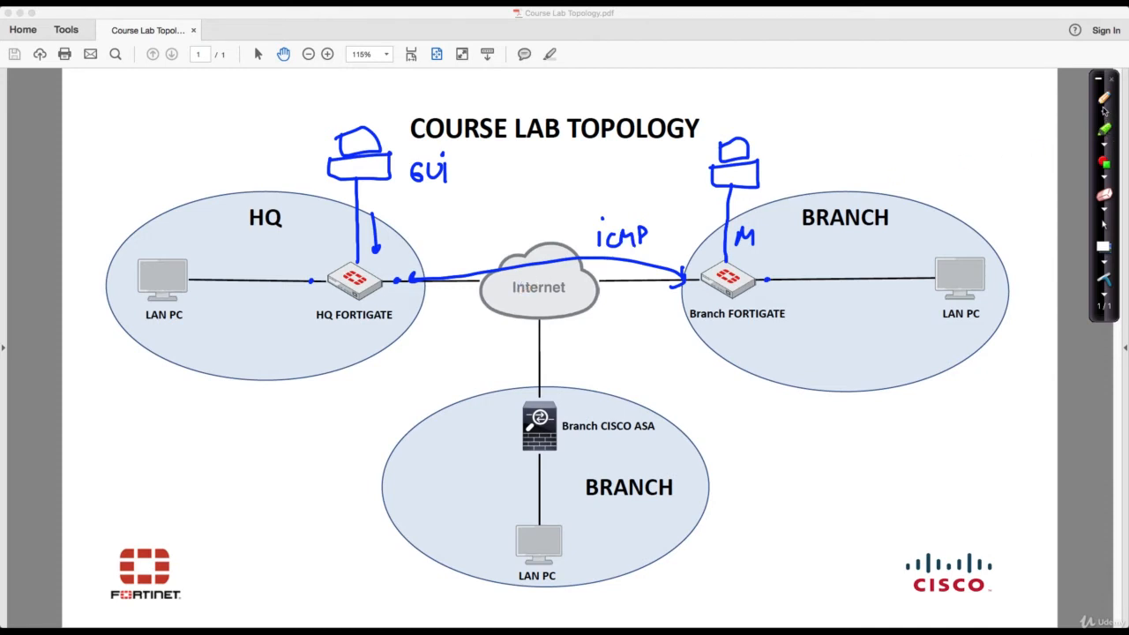
left_click(1105, 130)
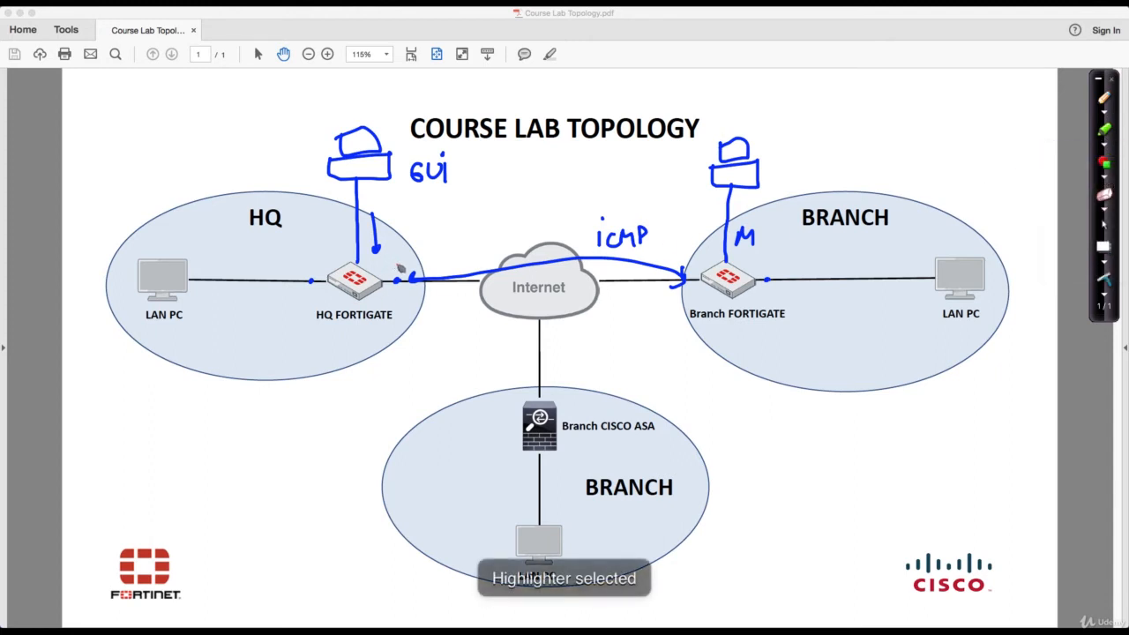
Step: Highlight the FortiGate path in red, circle the HQ LAN PC and trace a red line to the Branch LAN PC
left_click_drag(397, 283, 679, 256)
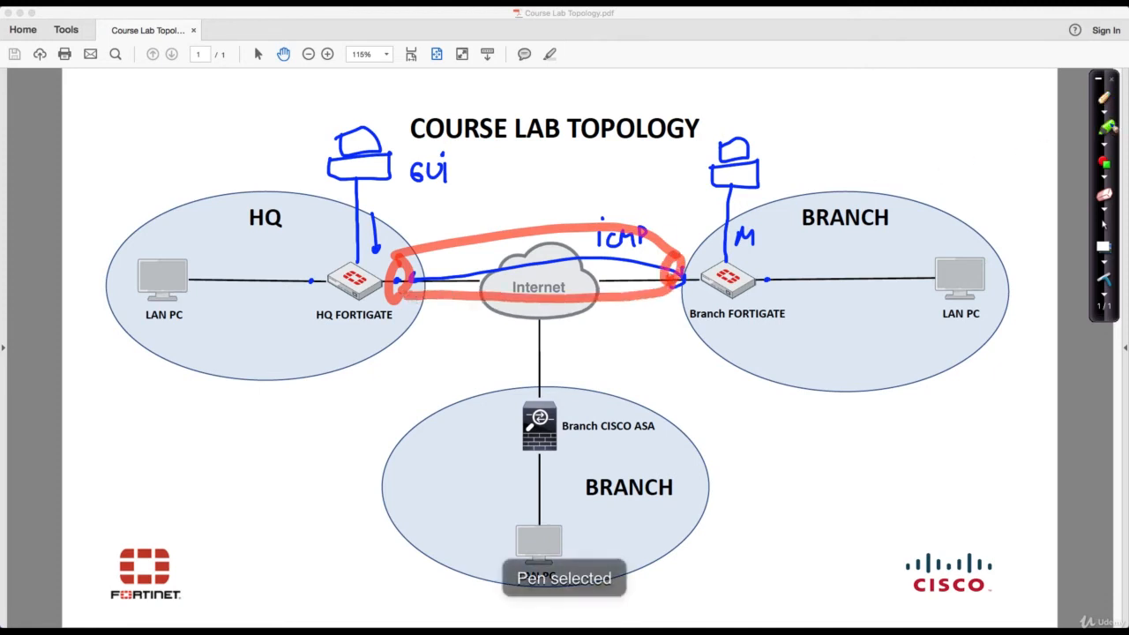
left_click(1104, 106)
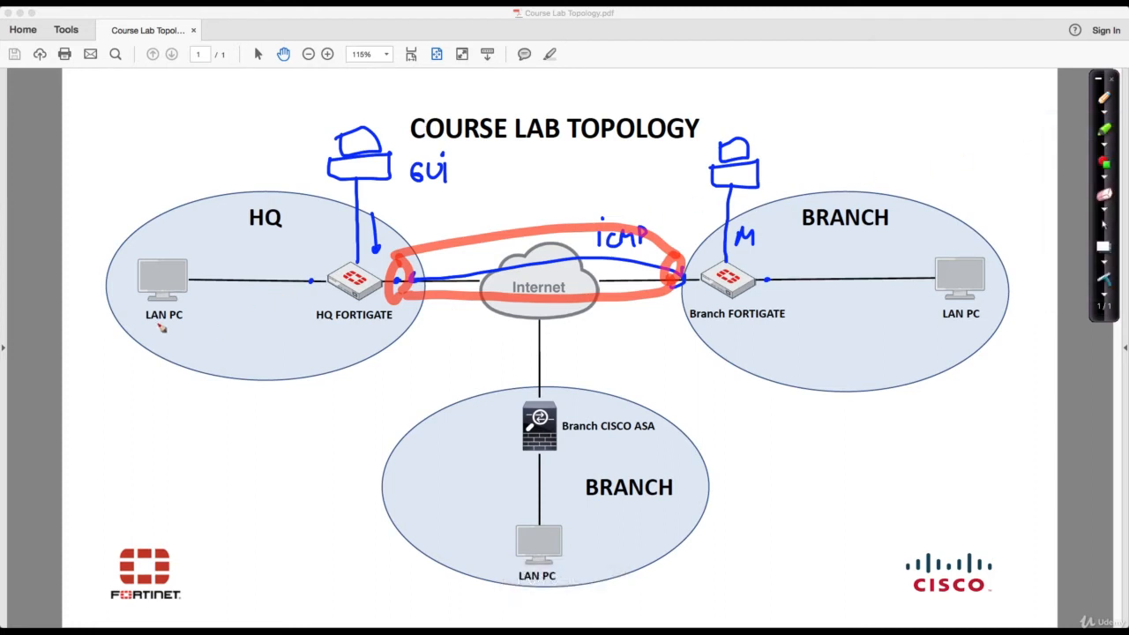
left_click_drag(150, 296, 198, 332)
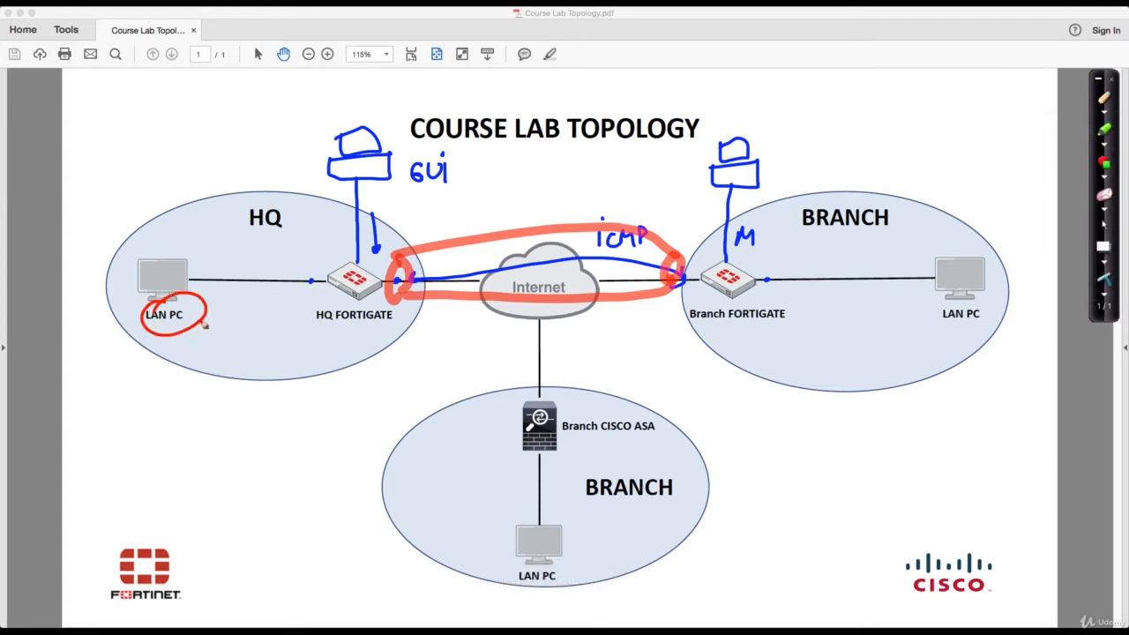
left_click_drag(194, 328, 926, 318)
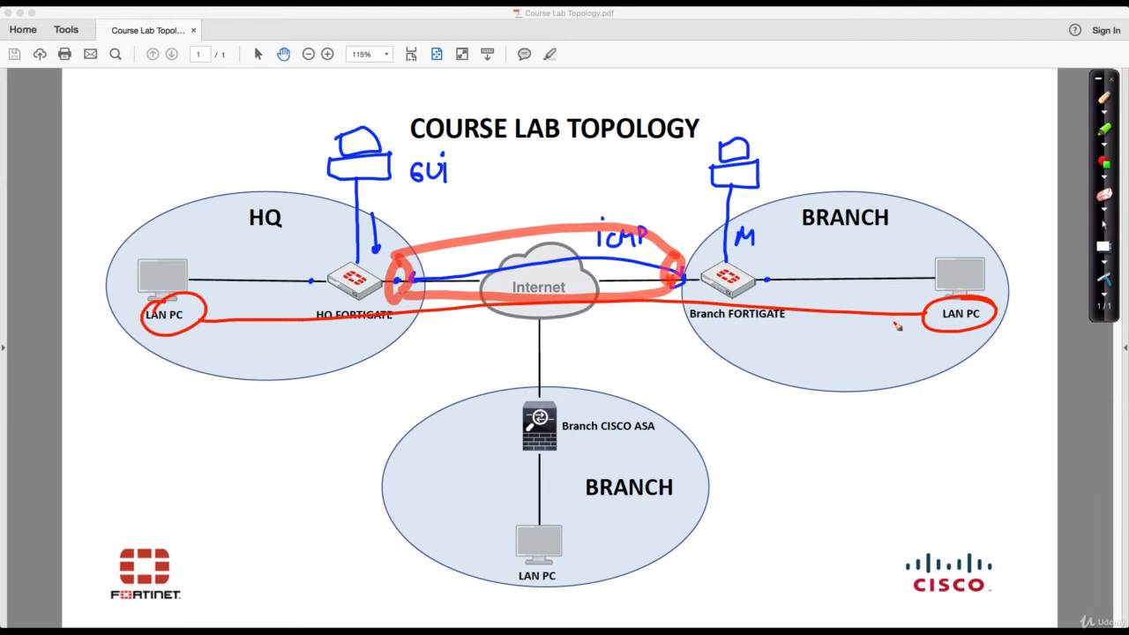
mouse_move(944, 243)
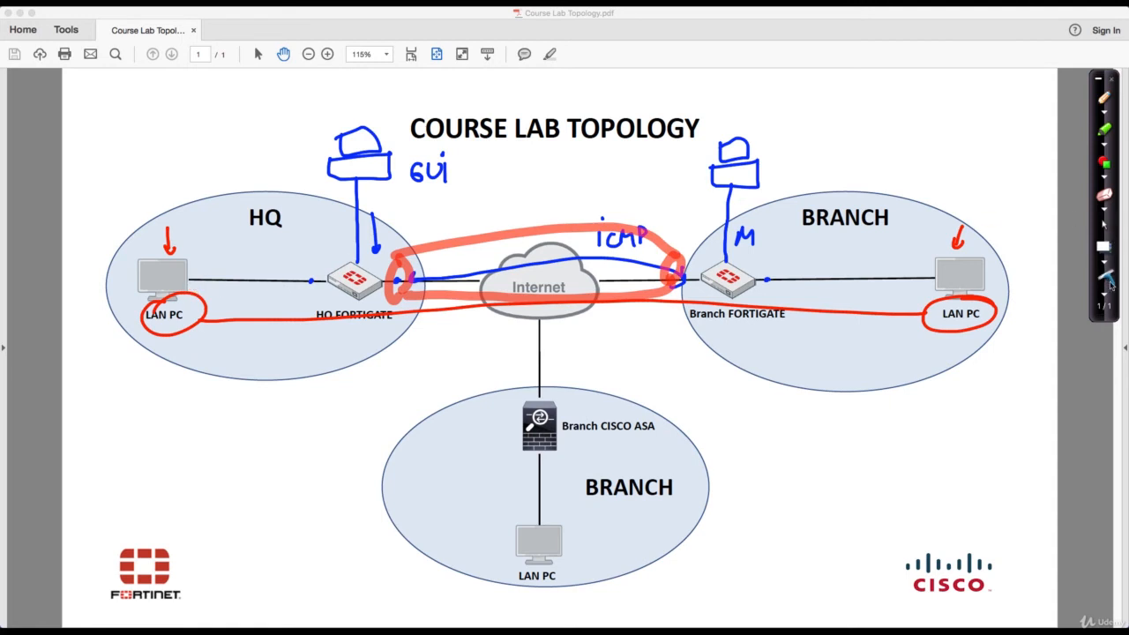
Step: Erase all pen drawings so the topology page is clean again
left_click(1104, 261)
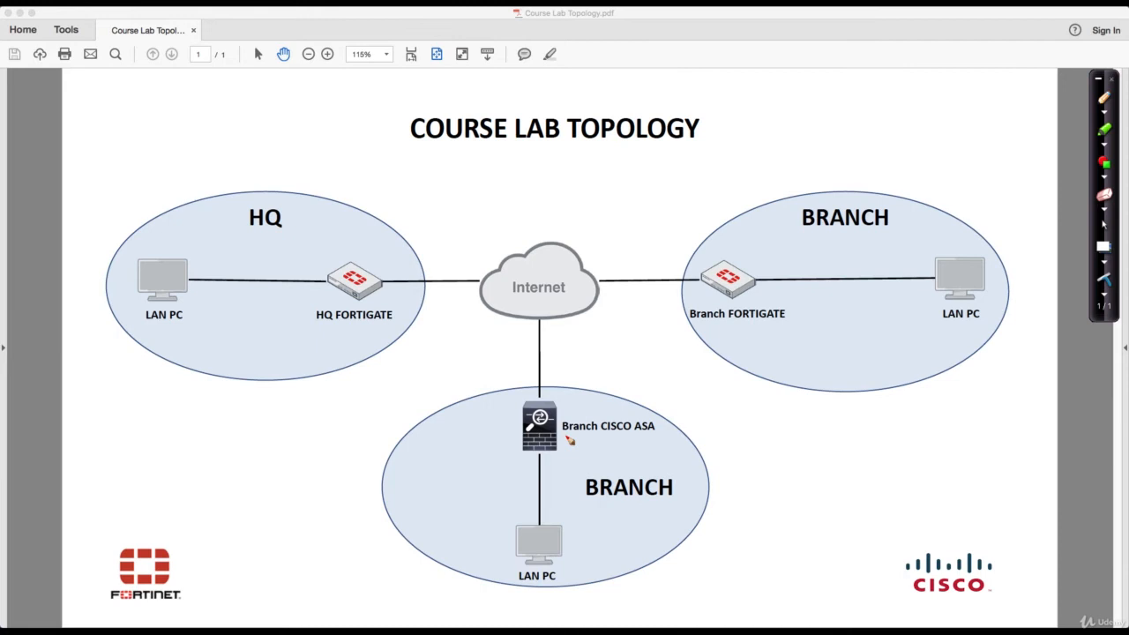
mouse_move(734, 330)
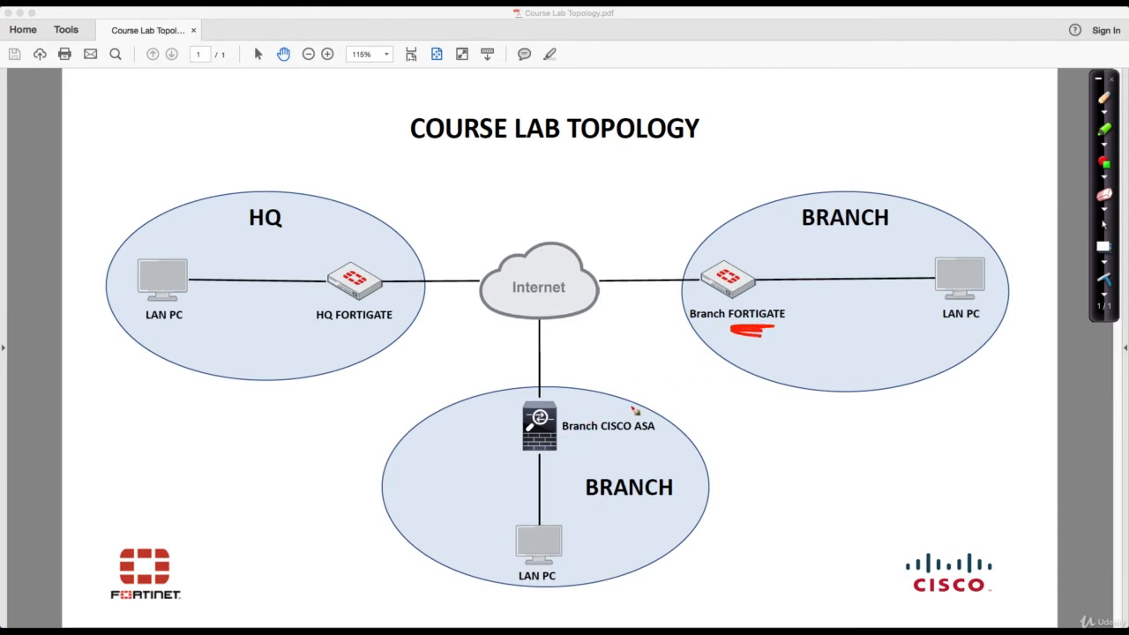
left_click_drag(600, 414, 670, 432)
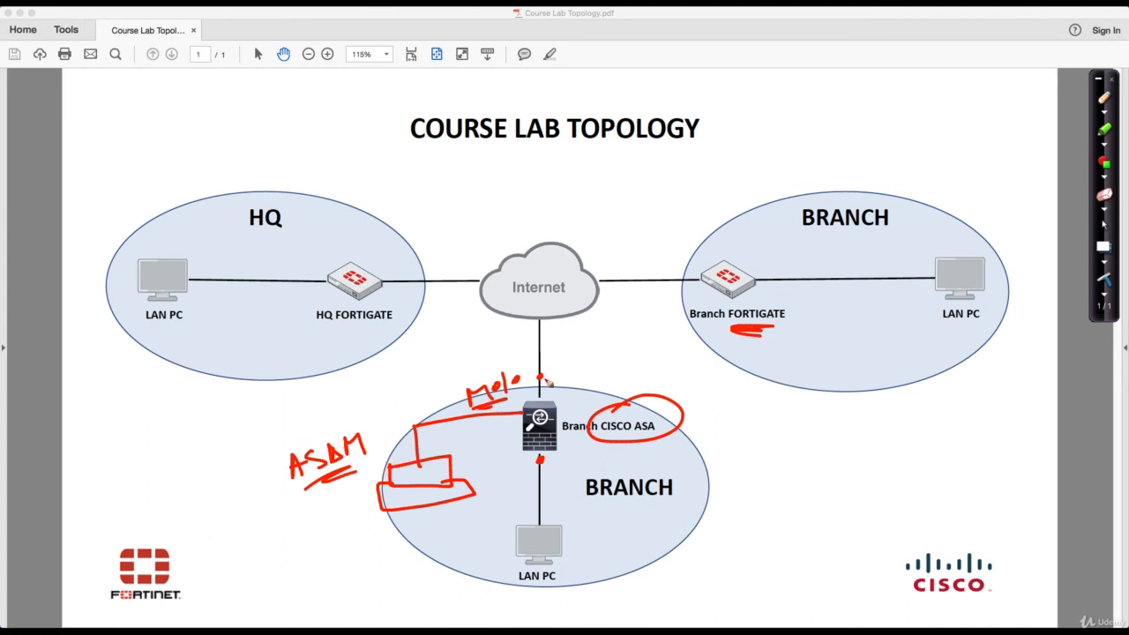
mouse_move(399, 298)
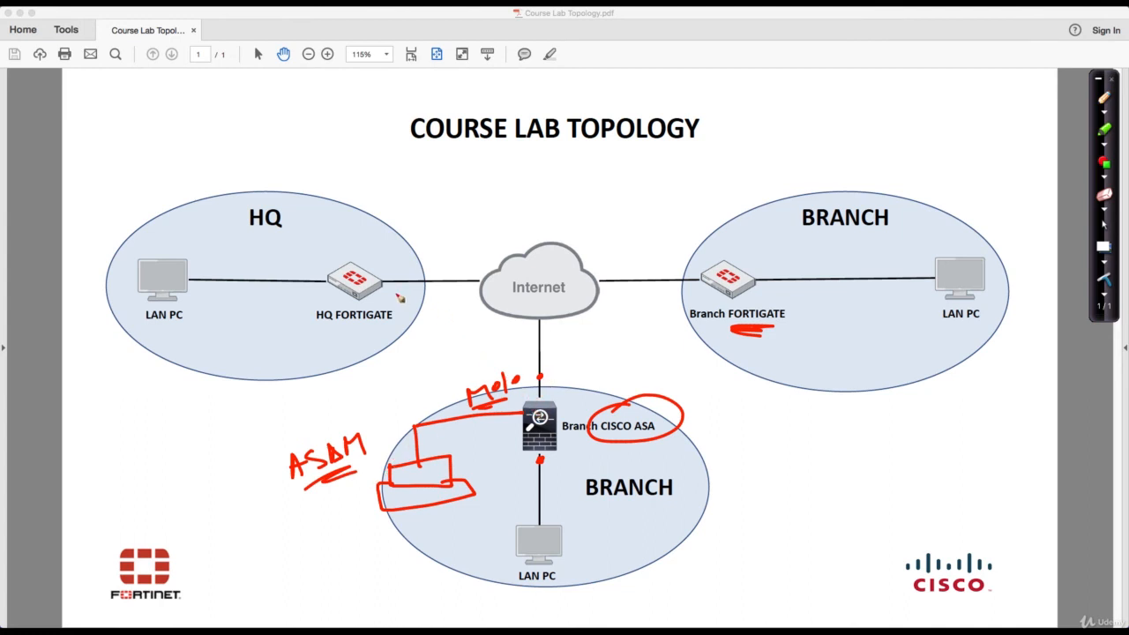
left_click_drag(402, 265, 397, 296)
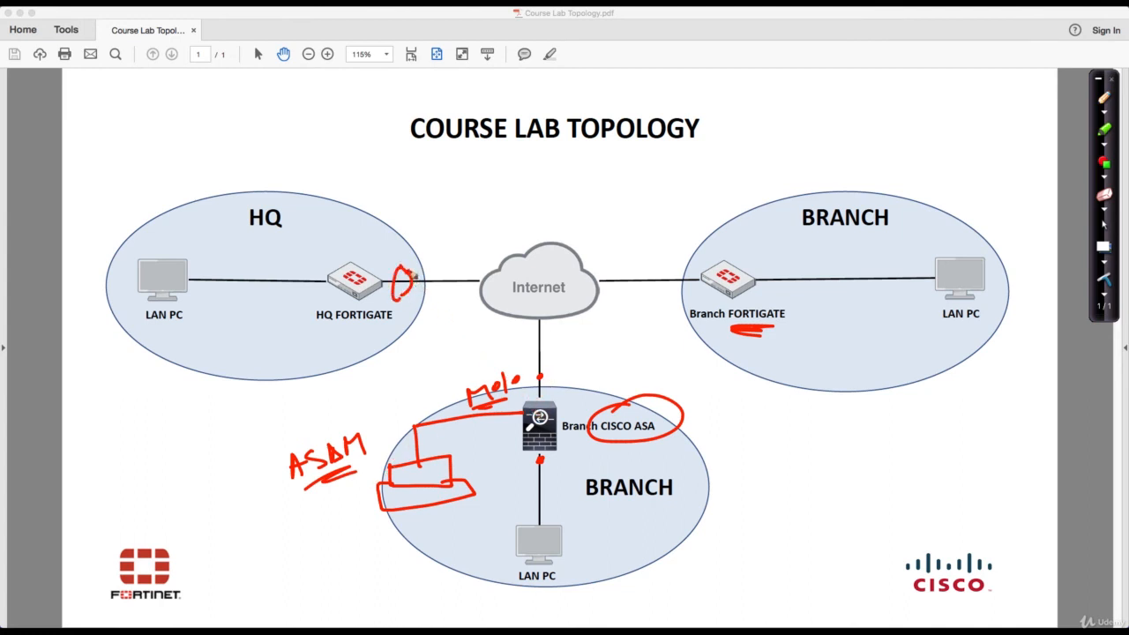
left_click_drag(529, 389, 402, 273)
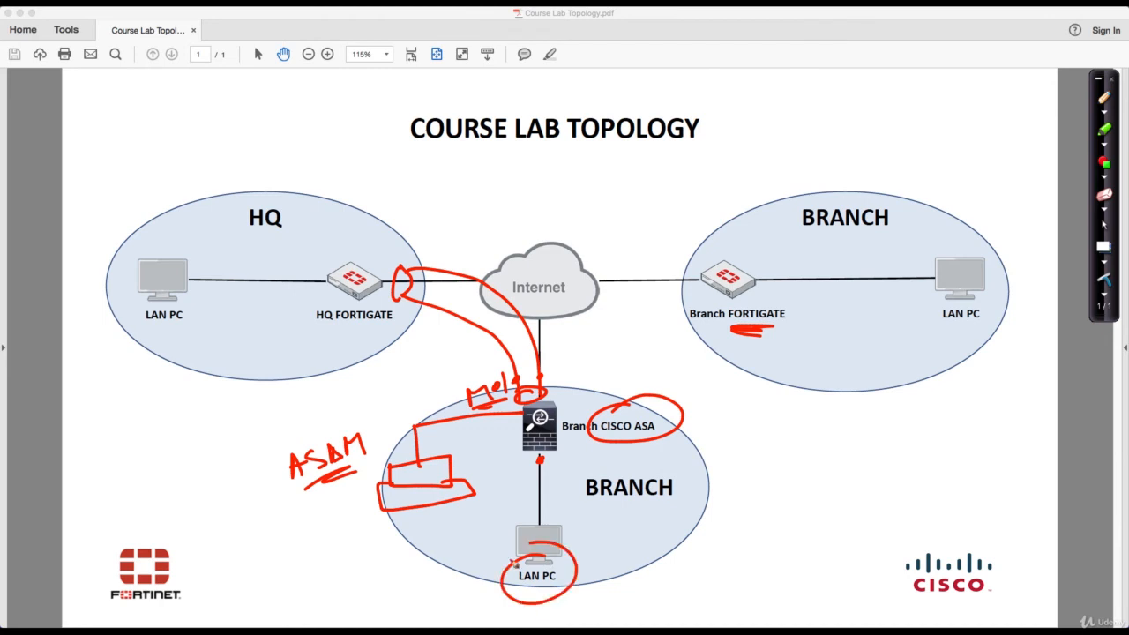
left_click_drag(538, 585, 245, 468)
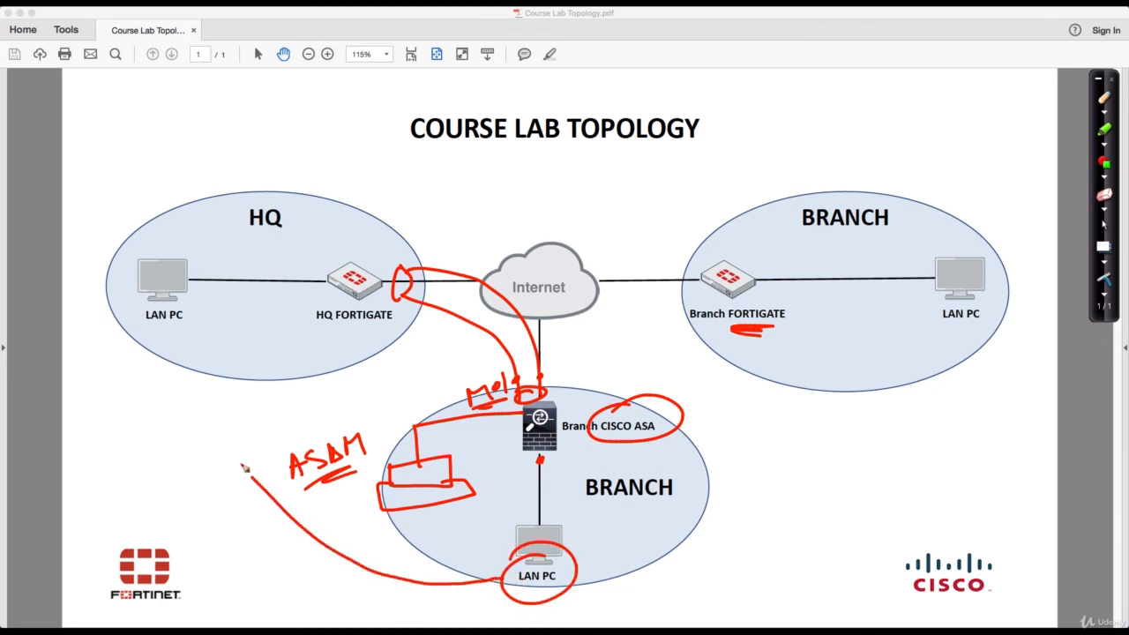
left_click_drag(247, 473, 172, 332)
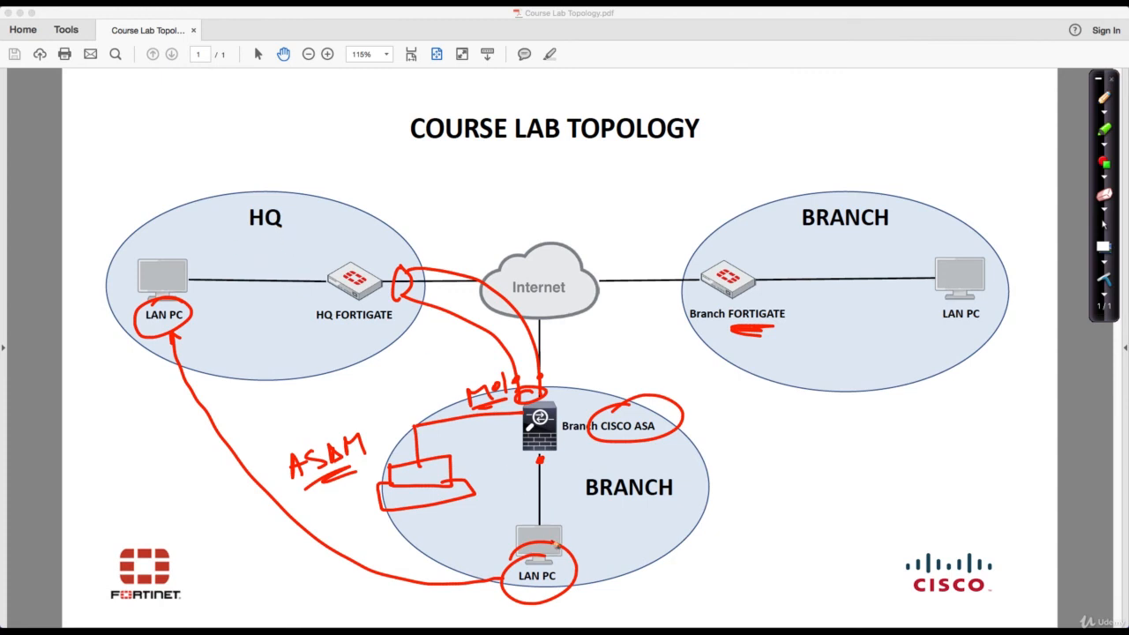
mouse_move(632, 460)
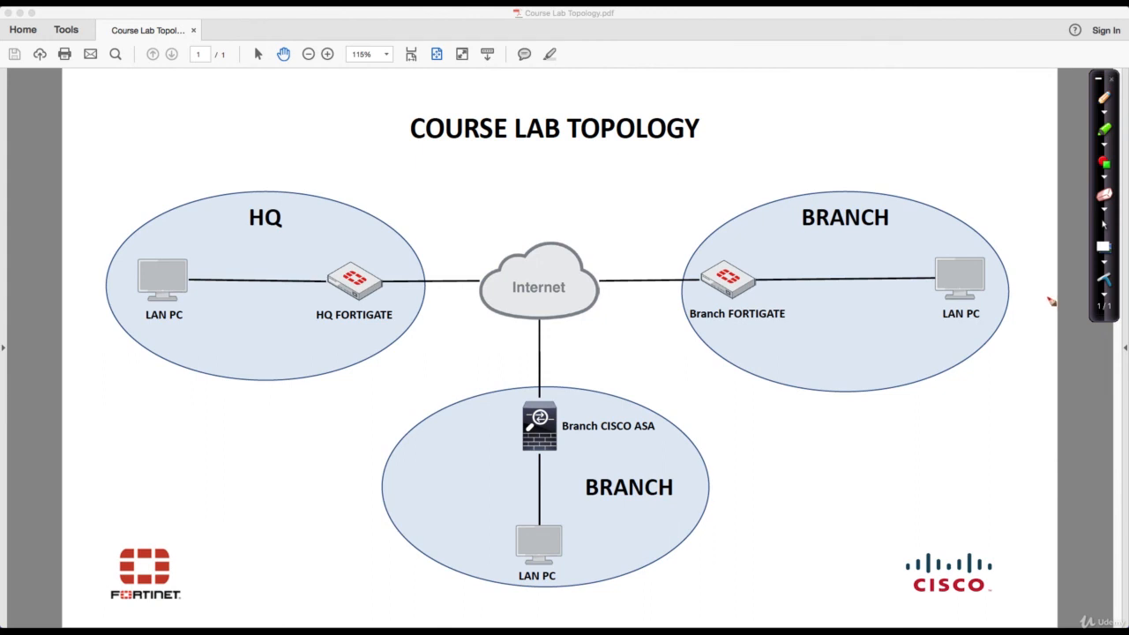
mouse_move(739, 298)
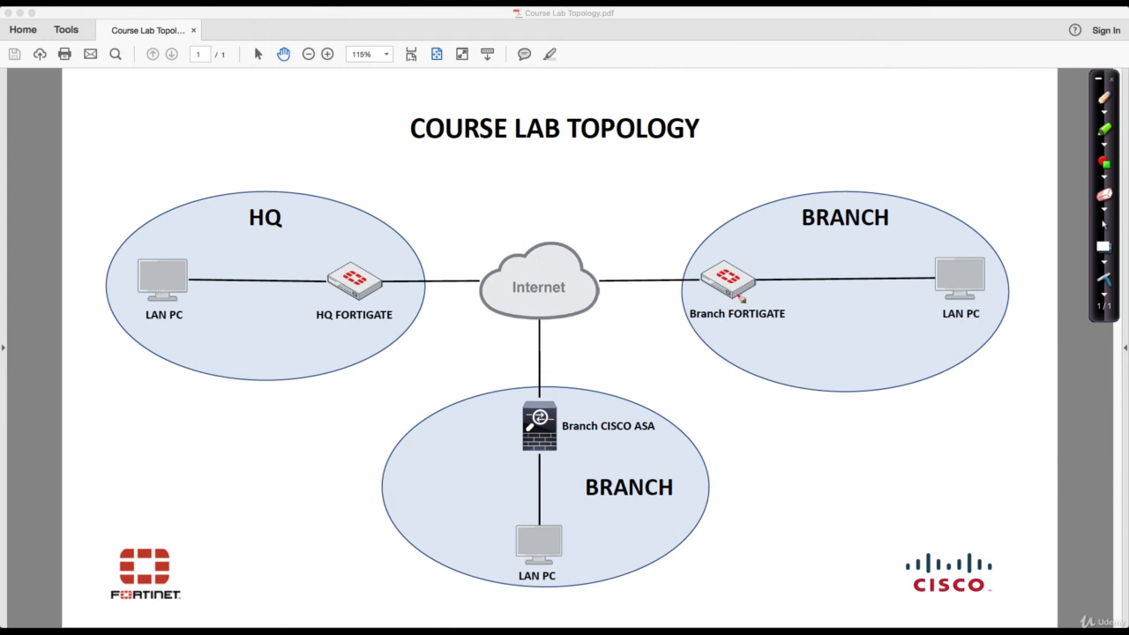
Step: Handwrite TSHOOT and IPsec VPNs under the title and circle the HQ FORTIGATE label
left_click_drag(458, 185, 512, 191)
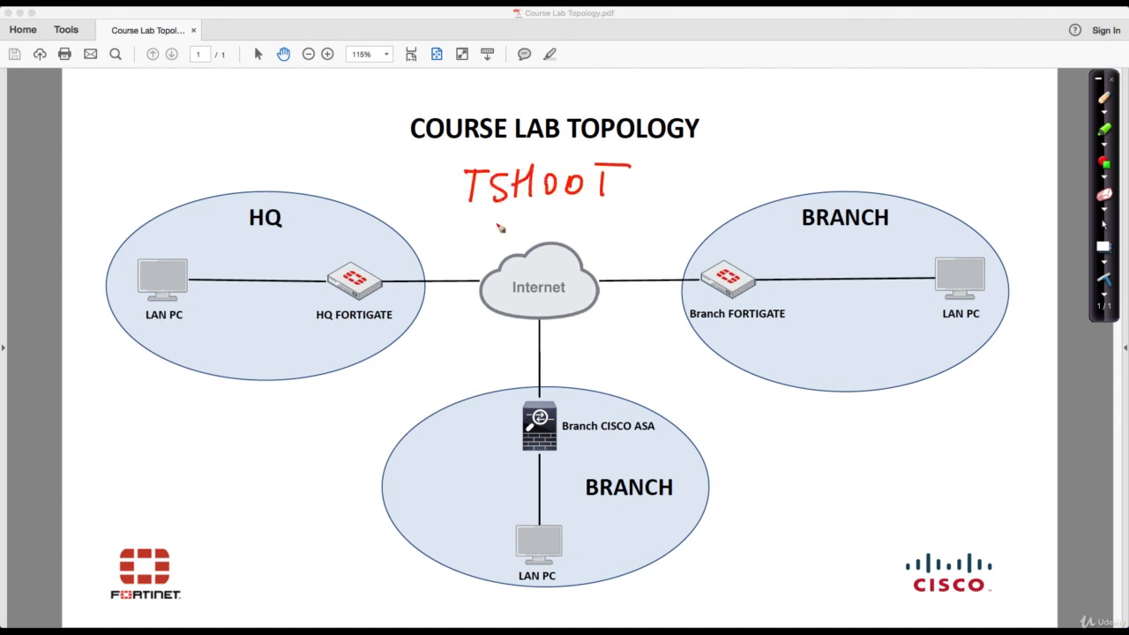
left_click_drag(485, 238, 551, 229)
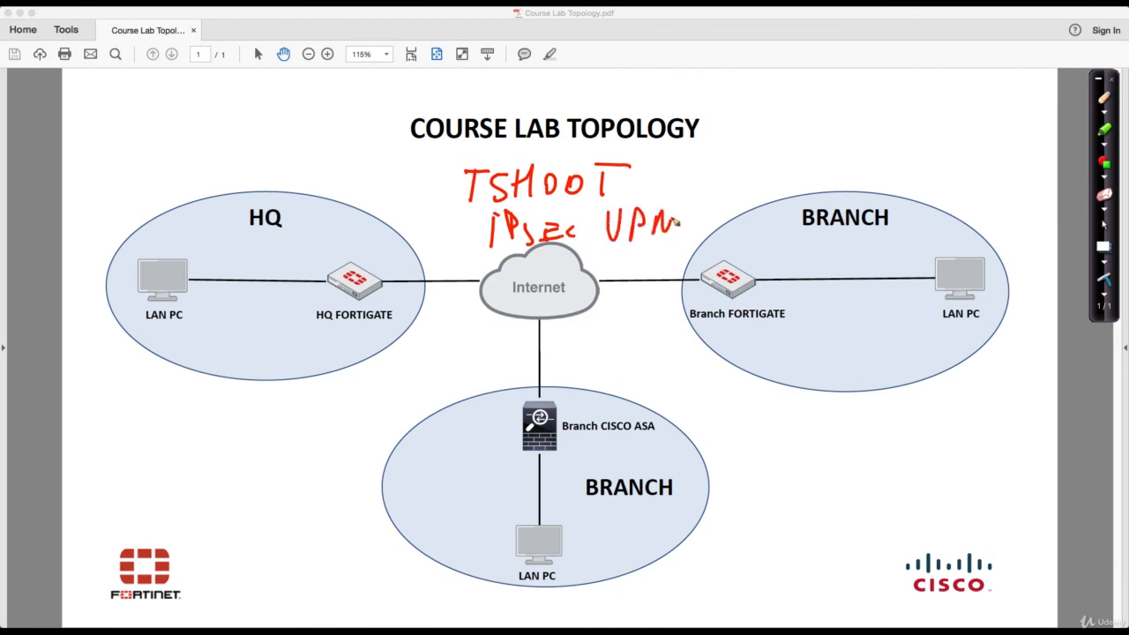
left_click_drag(670, 212, 685, 251)
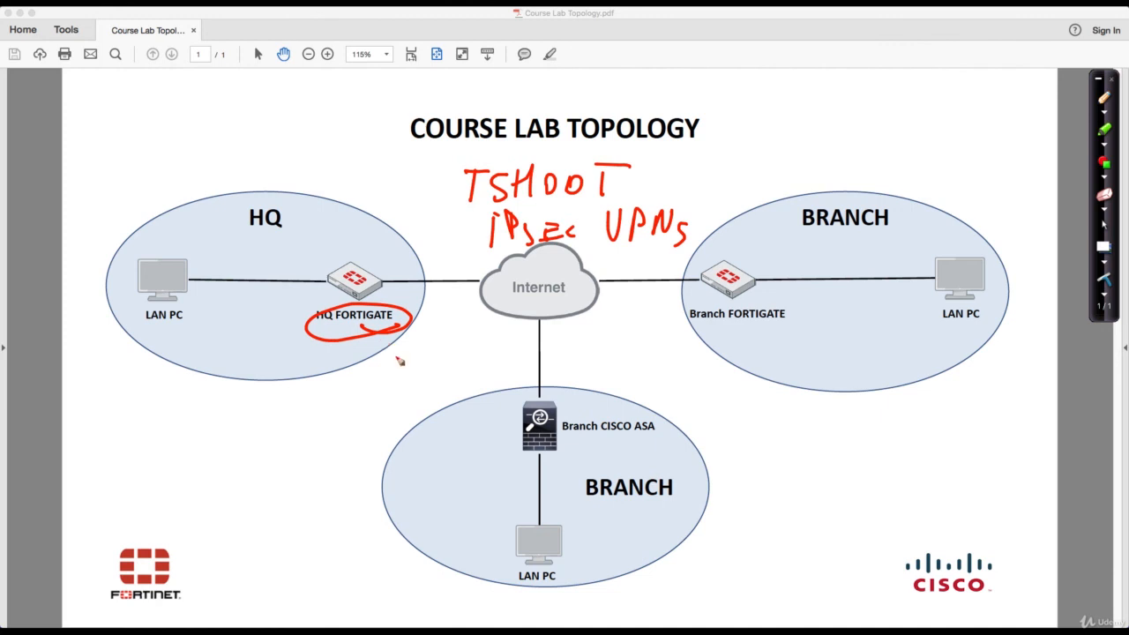
mouse_move(404, 360)
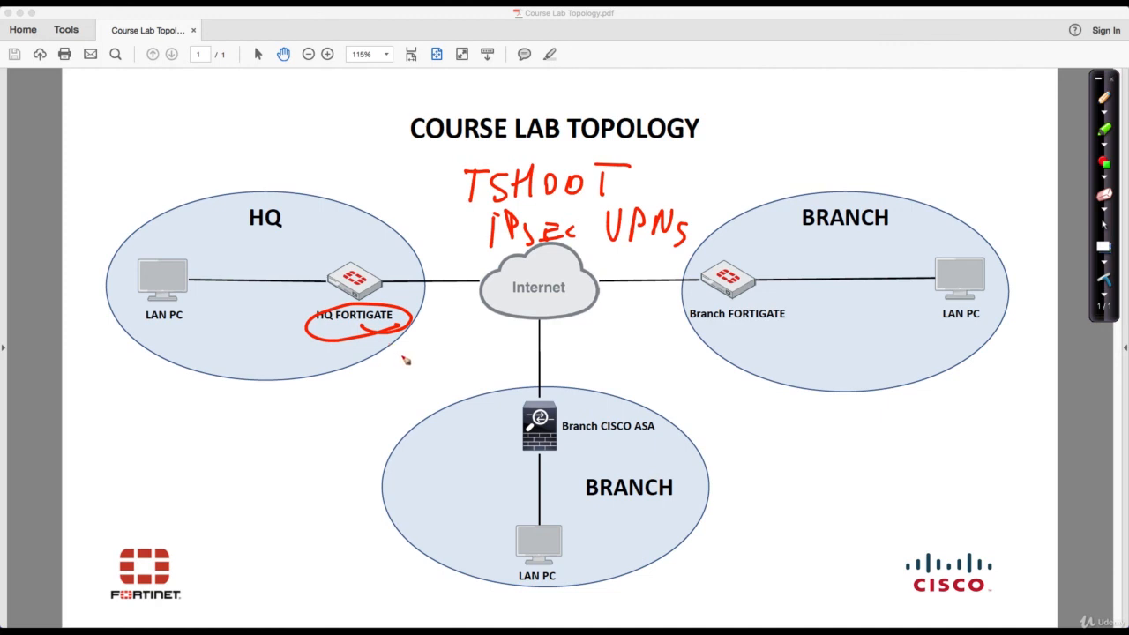
mouse_move(402, 360)
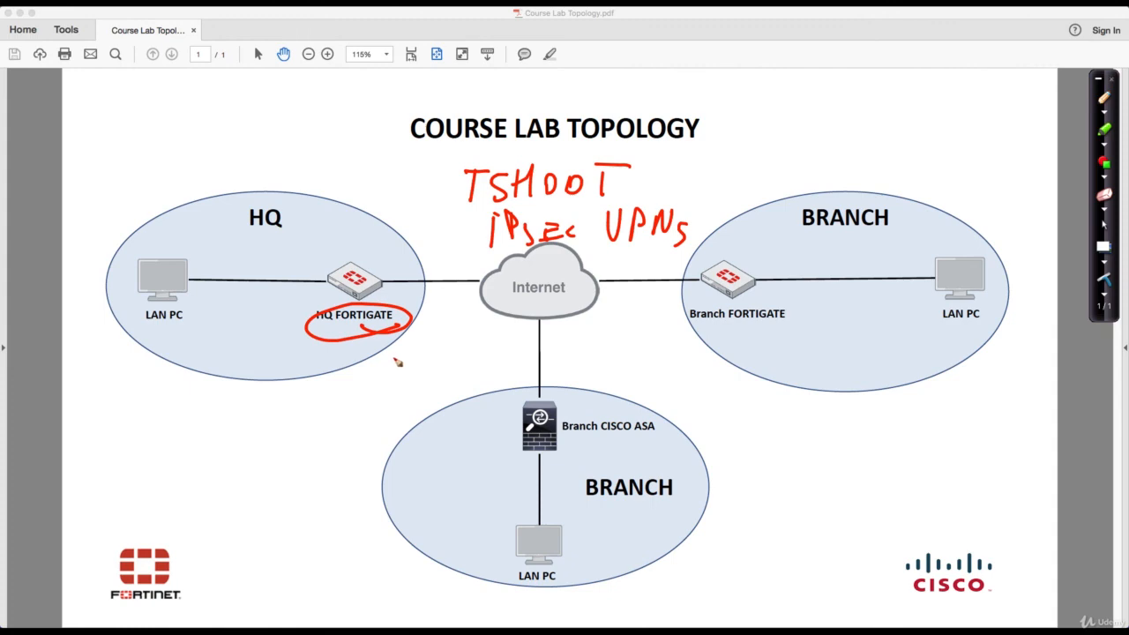
mouse_move(395, 363)
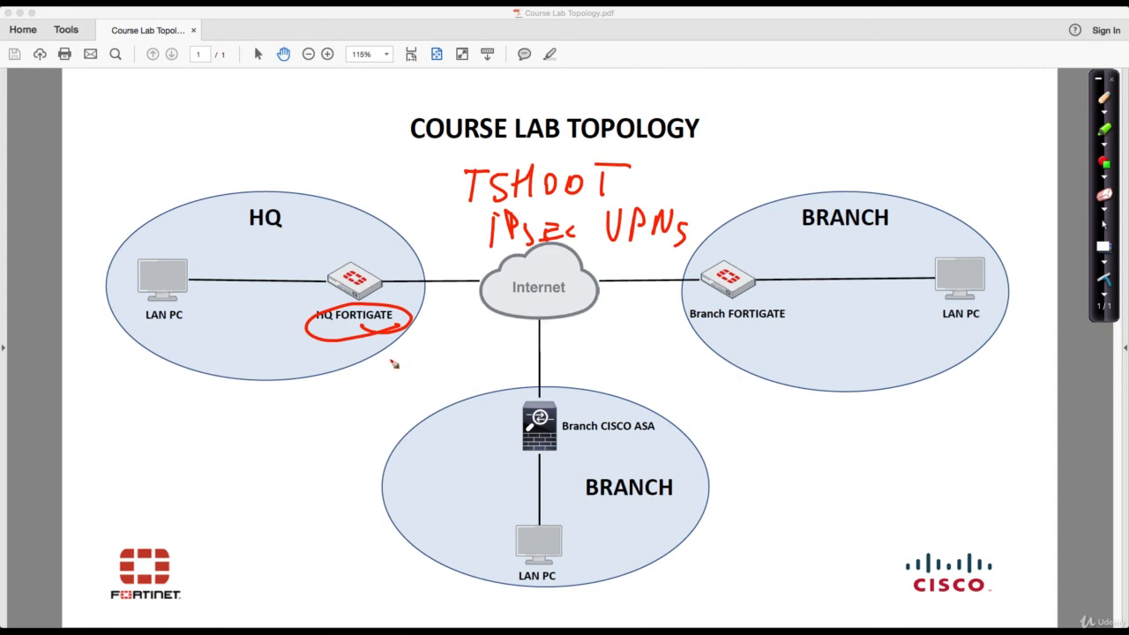